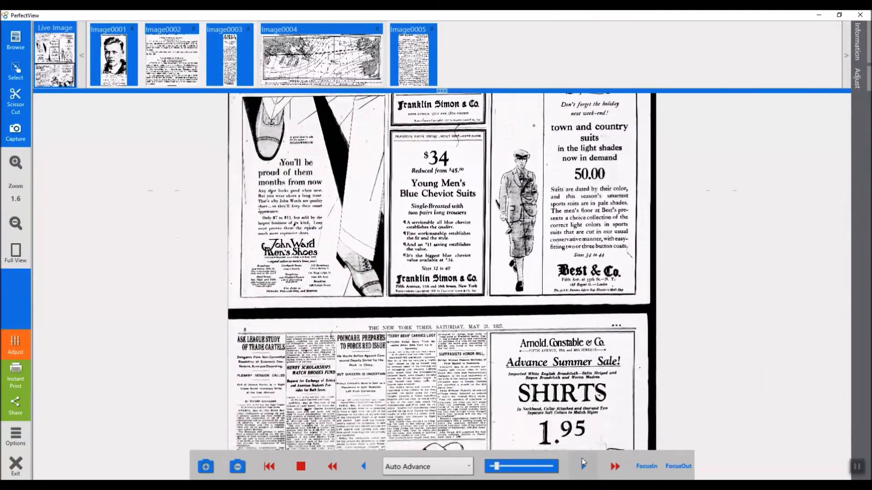
scroll(down, 3)
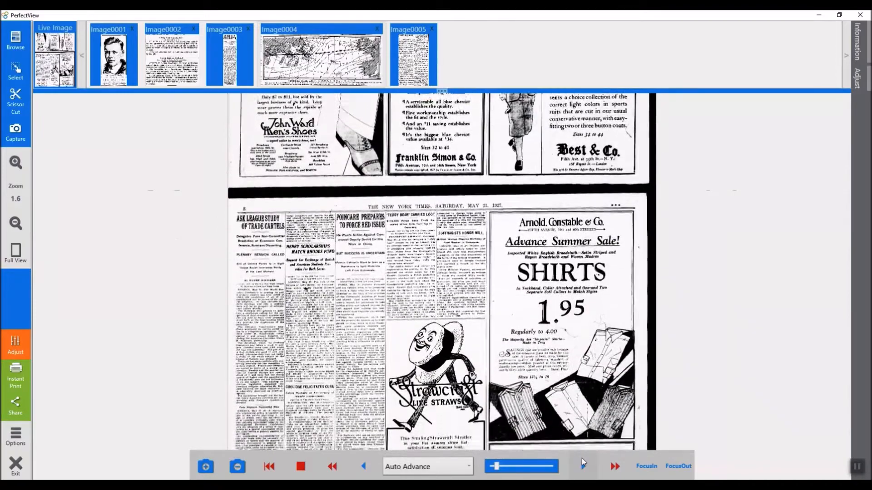
scroll(down, 3)
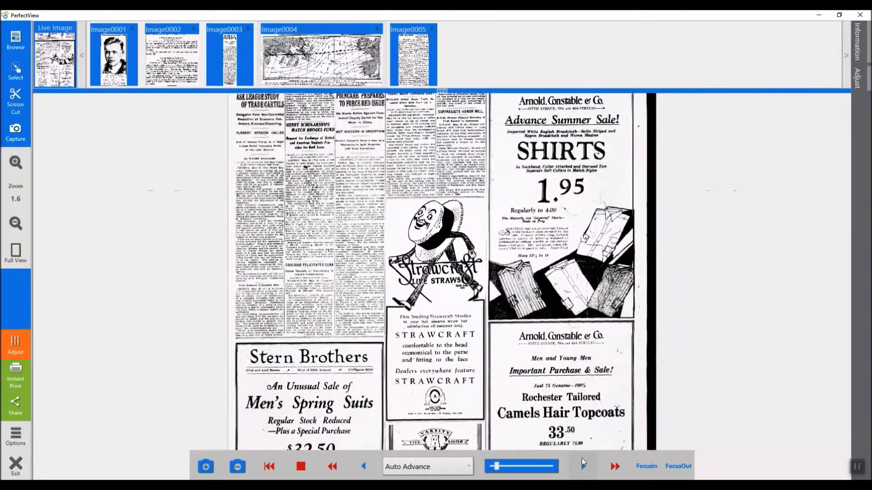